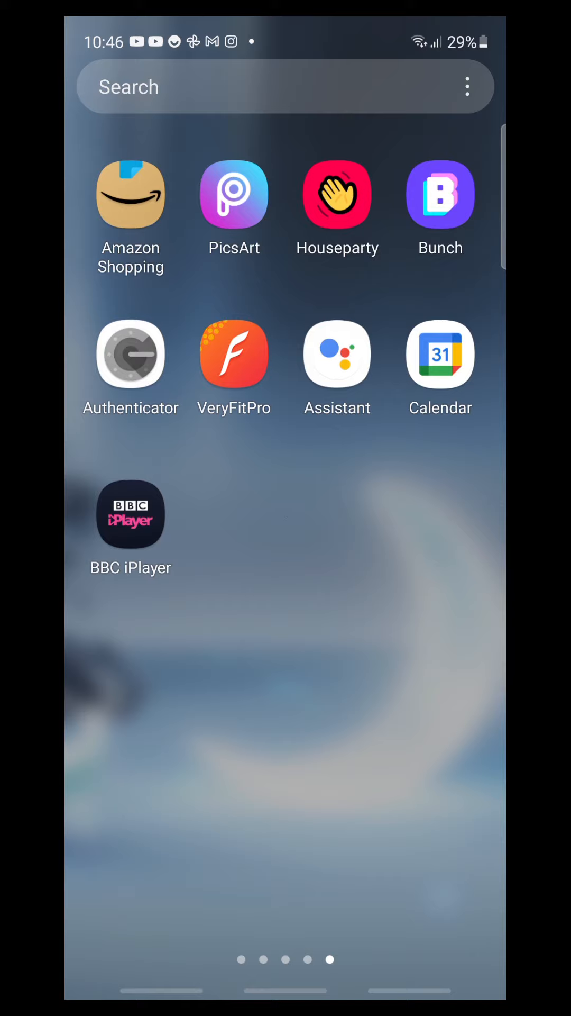
Launch Google Assistant and ask it to "rap for me" so a rhyming verse appears
click(337, 354)
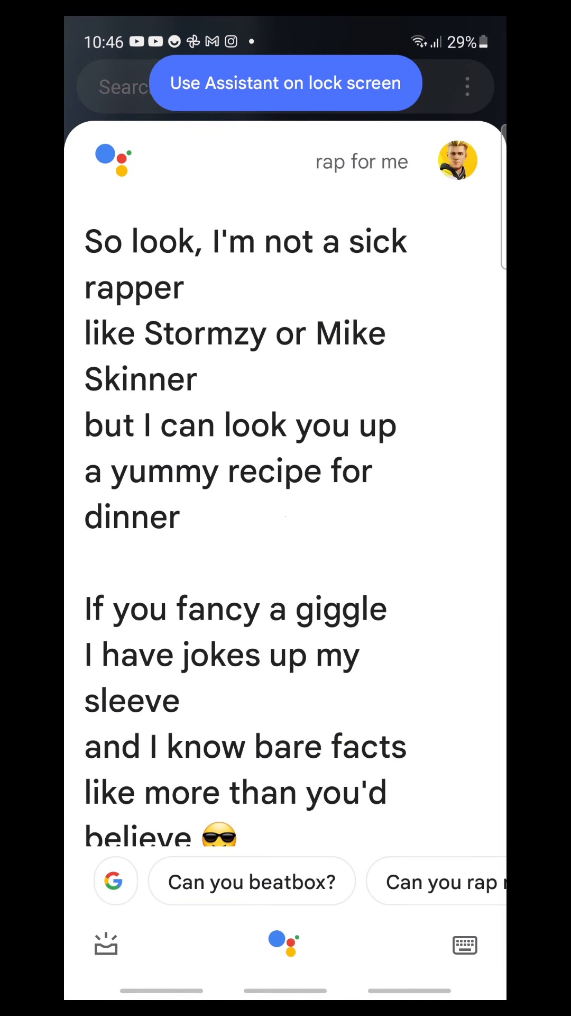
click(283, 944)
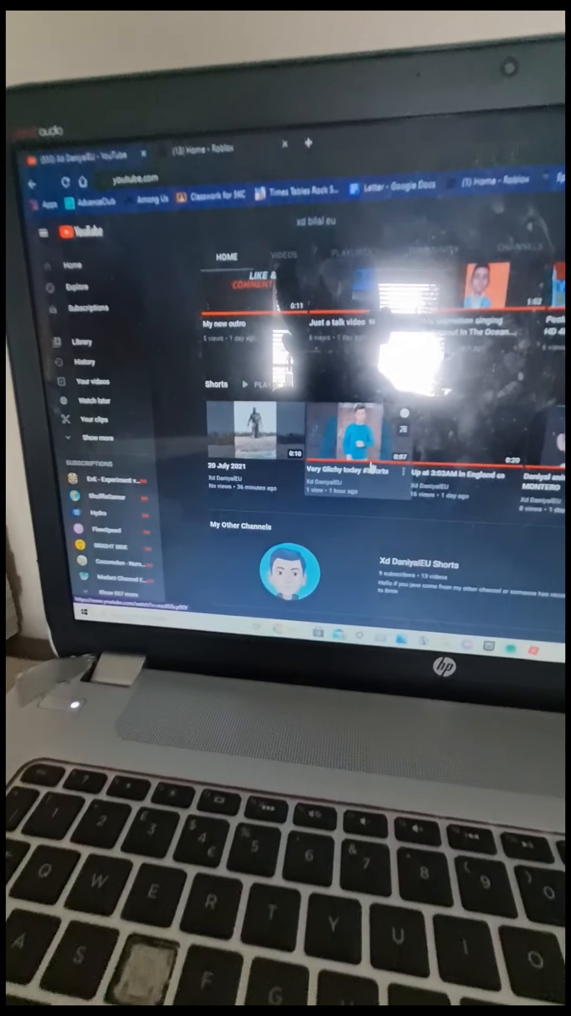
Play the channel's "Very Glichy today" short and expand it to fullscreen
click(343, 431)
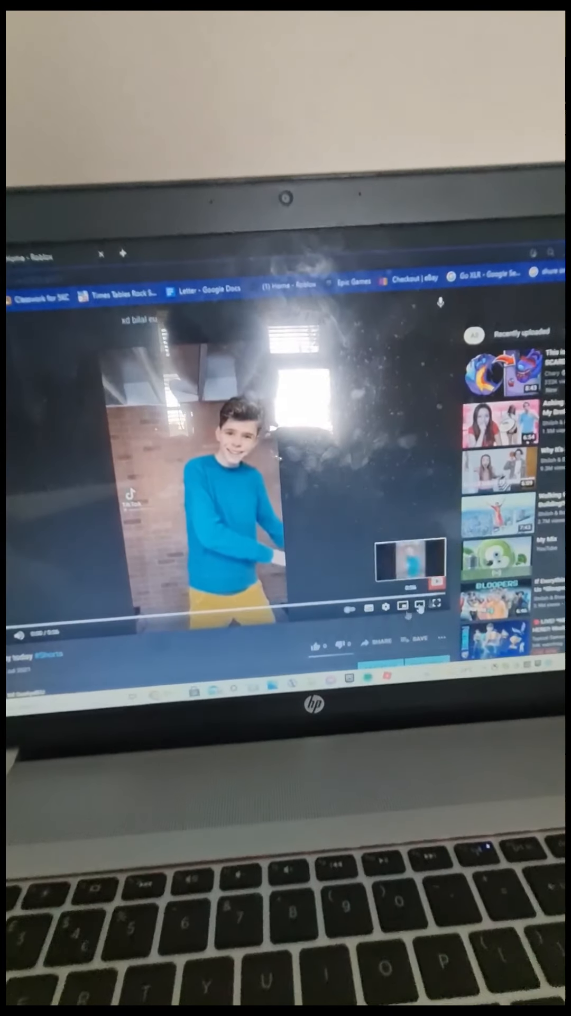
click(436, 625)
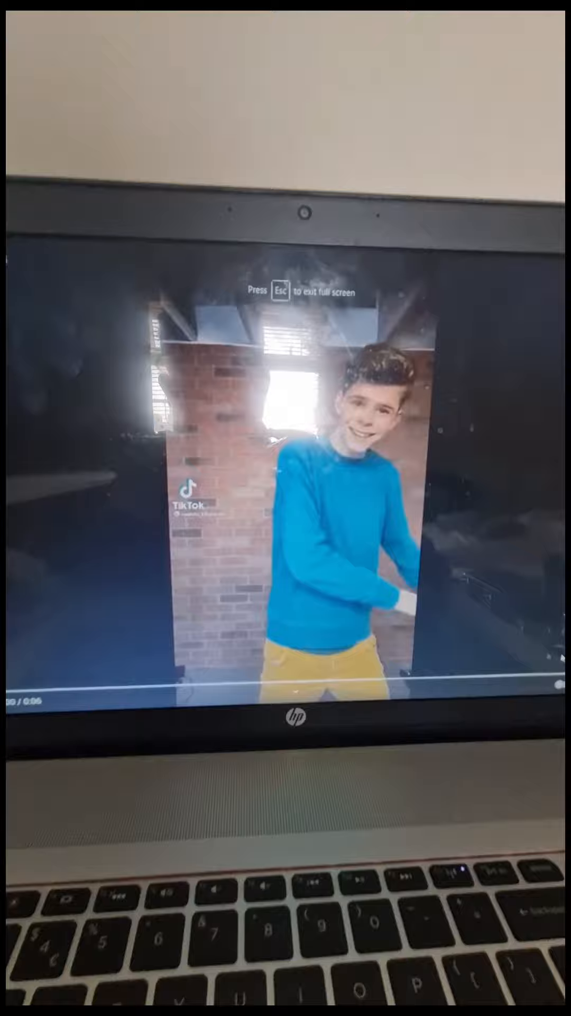